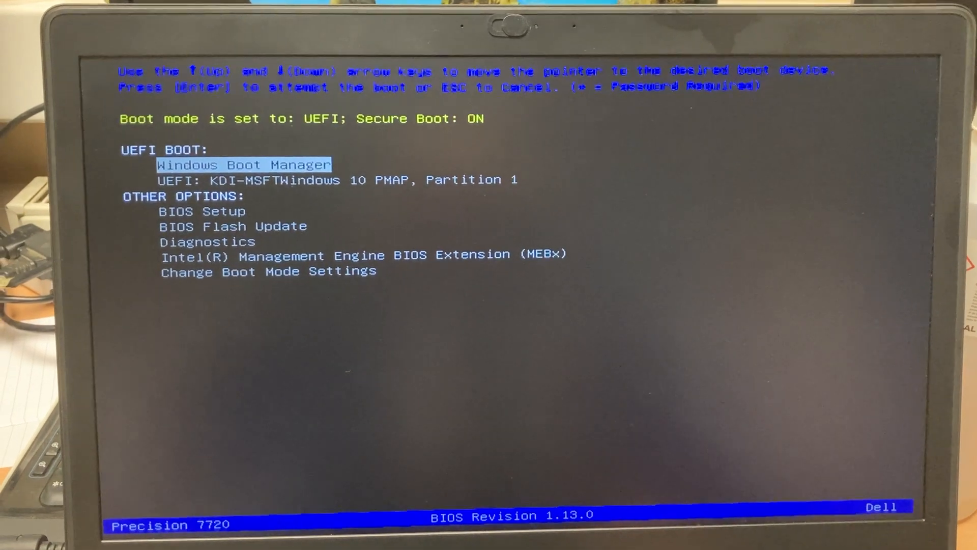
Boot from the UEFI KDI-MSFTWindows 10 USB partition and start Windows Setup (64-bit)
key("Down")
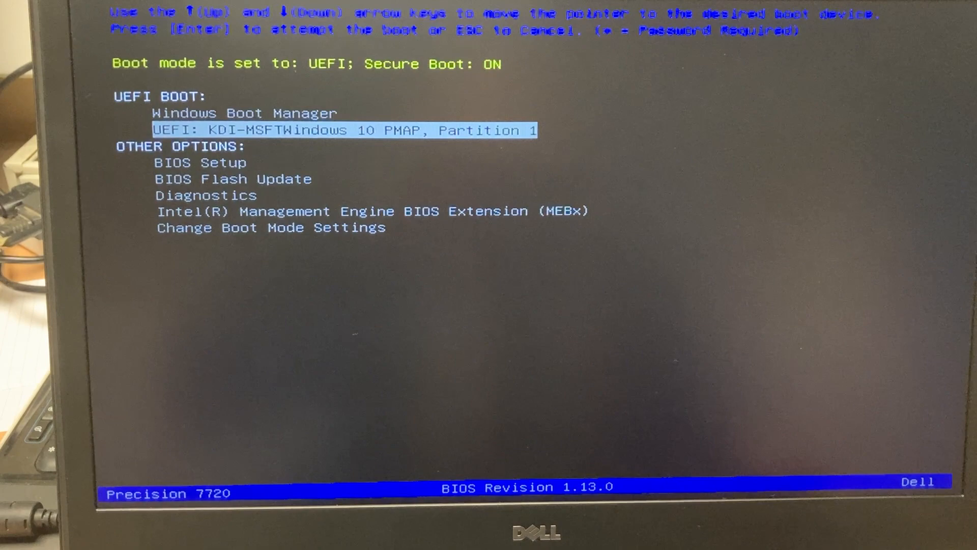
key("enter")
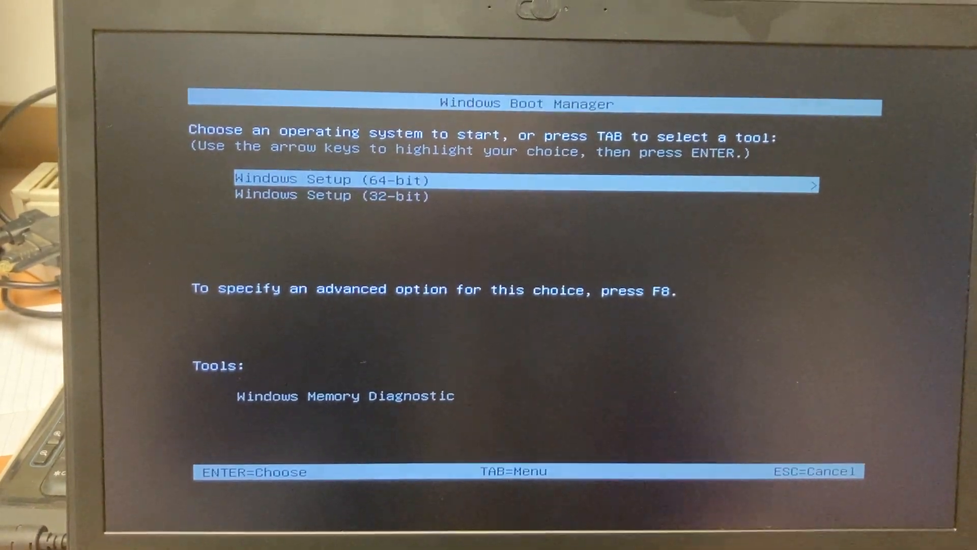
key("enter")
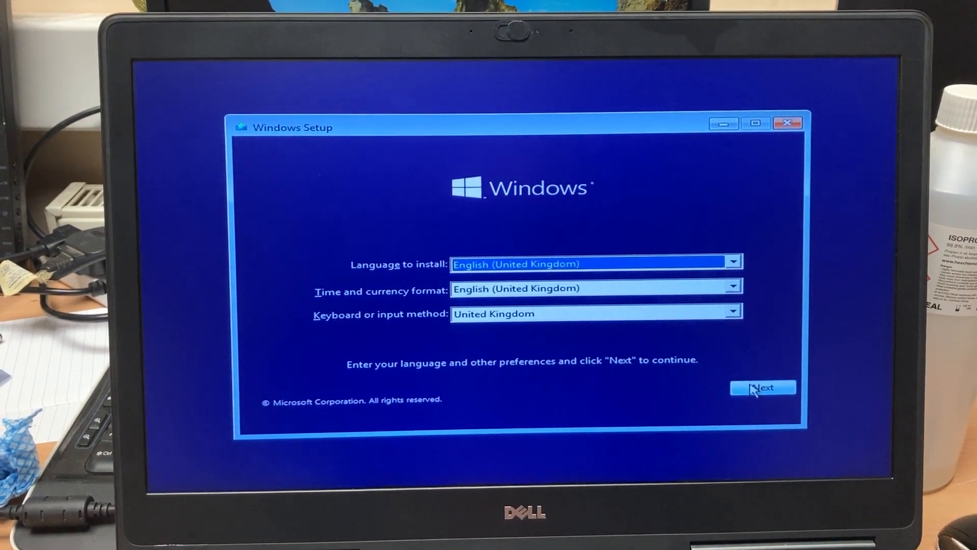
Accept the United Kingdom language preferences and choose Install now to start setup
left_click(763, 387)
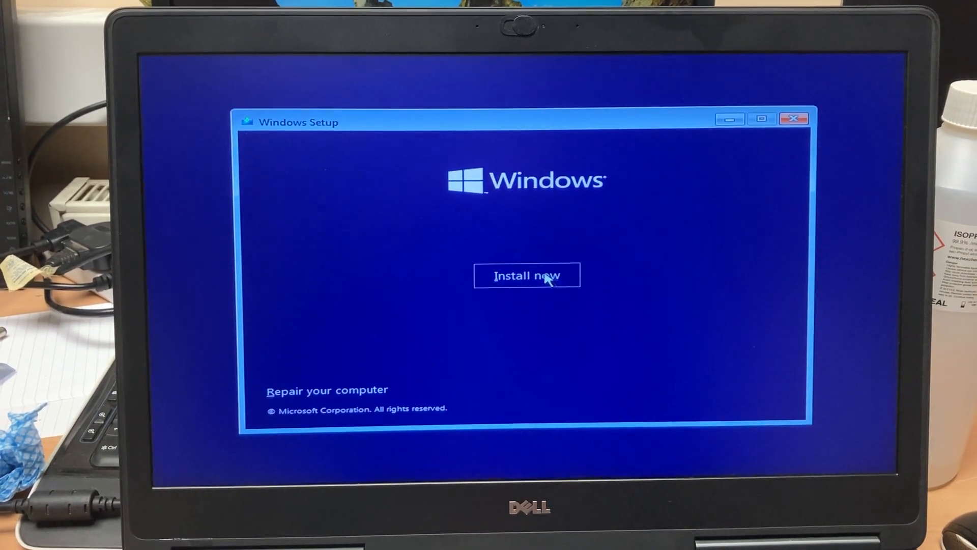
left_click(527, 276)
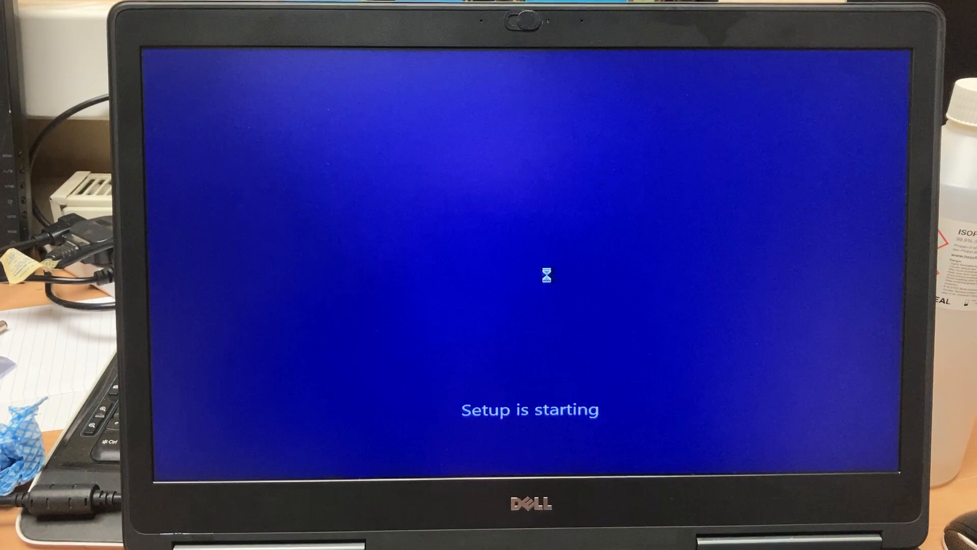